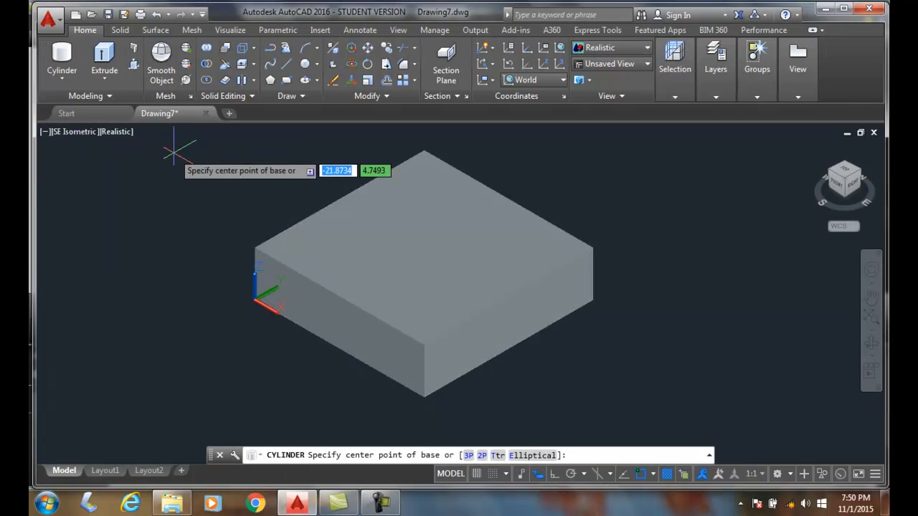
mouse_move(424, 248)
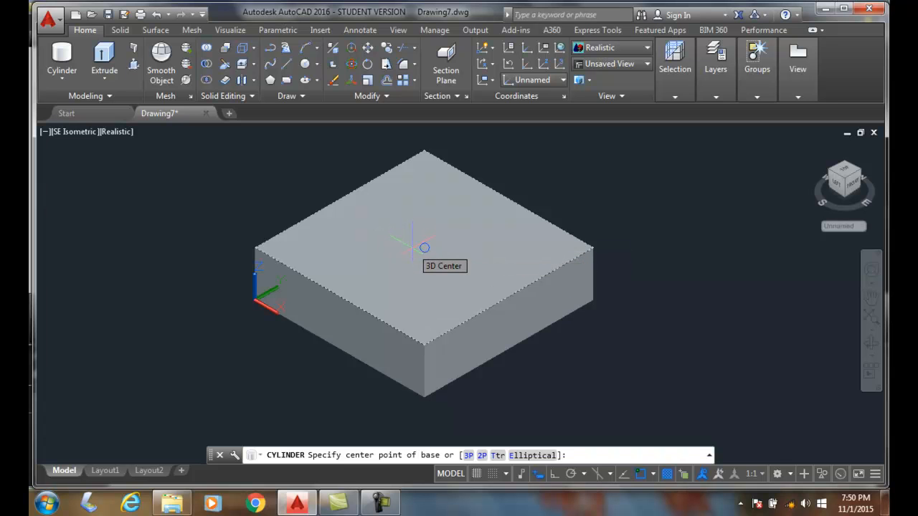
- Base a cylinder at the centre of the box's top face using the Center of face 3D snap
right_click(425, 247)
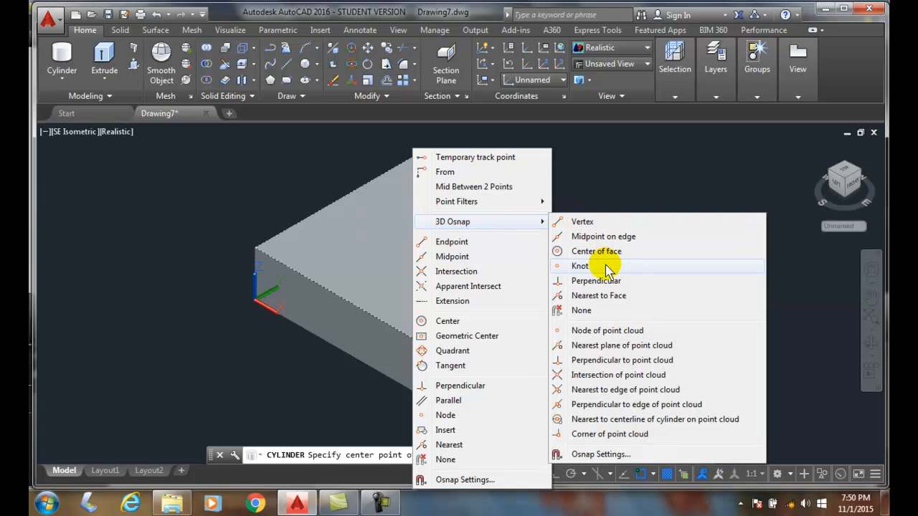
click(596, 251)
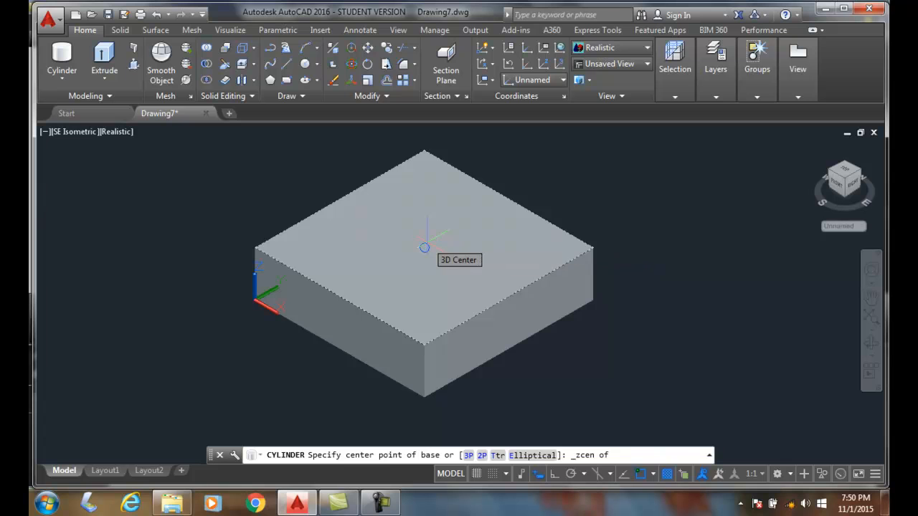
click(423, 247)
text(.5)
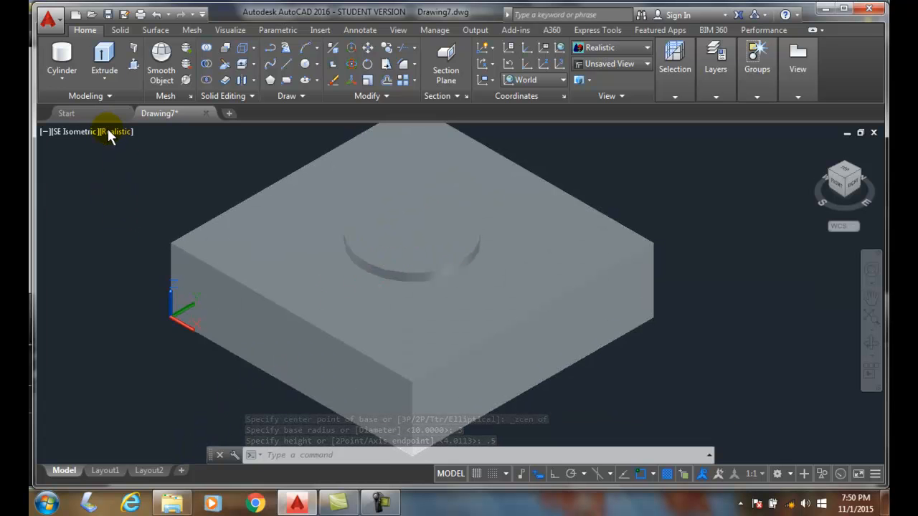
- Change the viewport visual style from Realistic to Conceptual
click(114, 131)
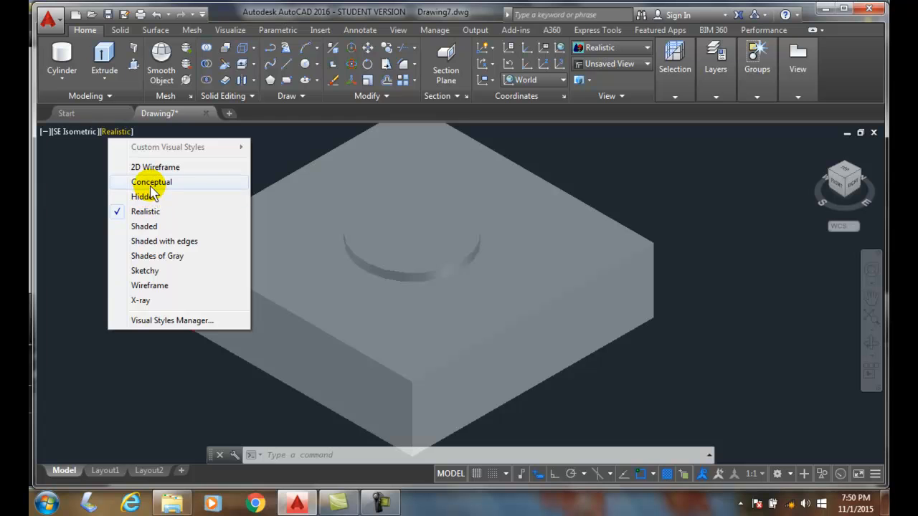
click(152, 181)
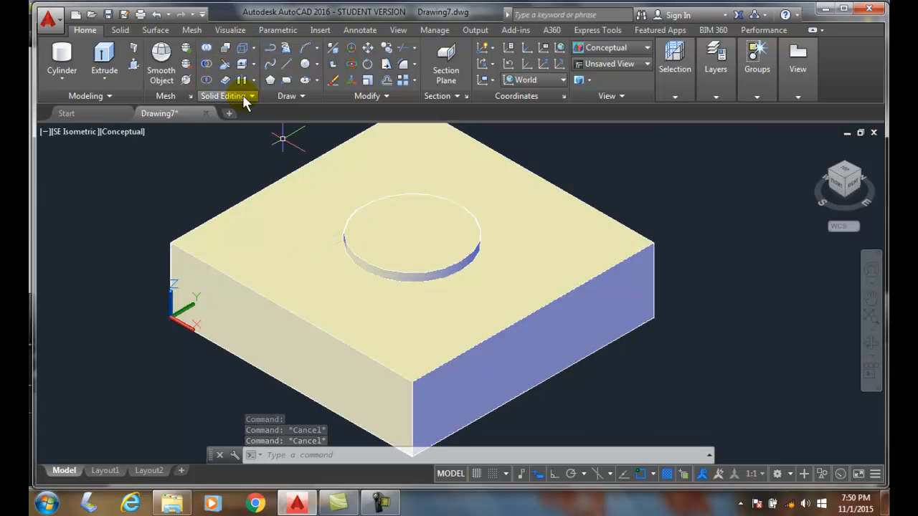
mouse_move(206, 47)
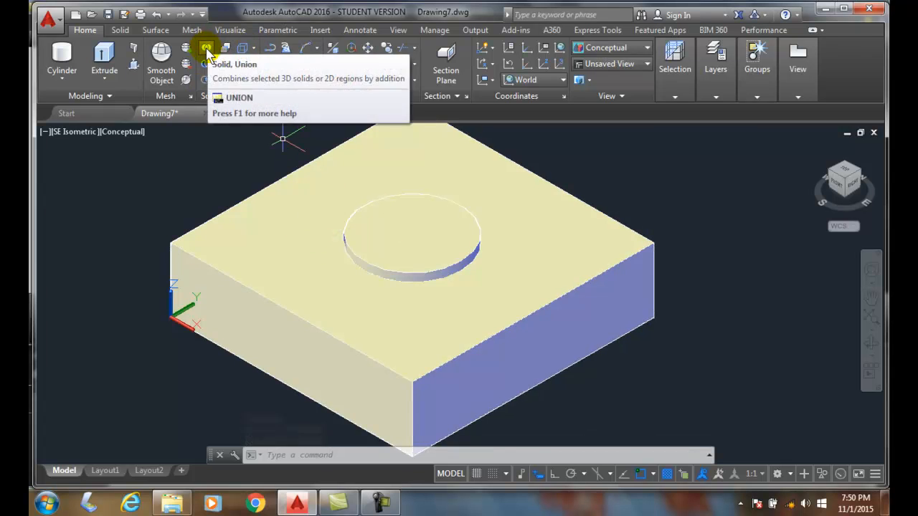
- Start a Union and select the box and the cylinder
click(206, 48)
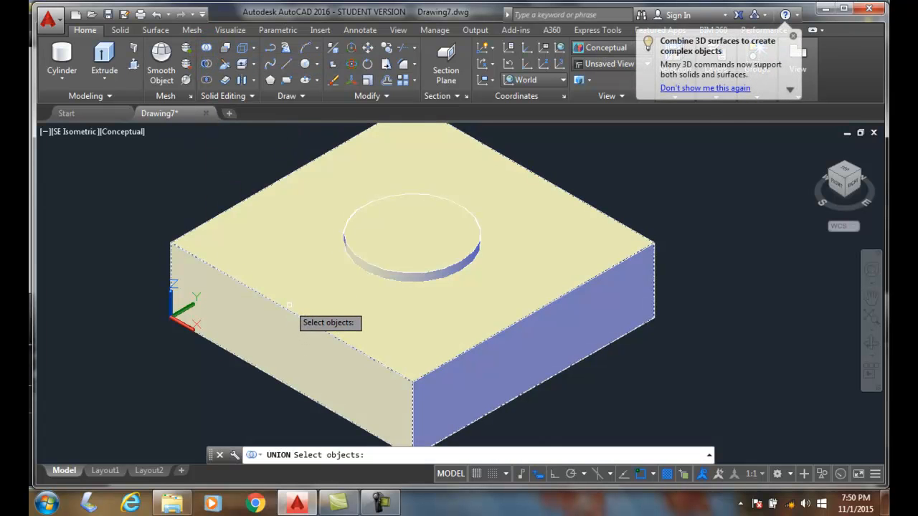
click(330, 292)
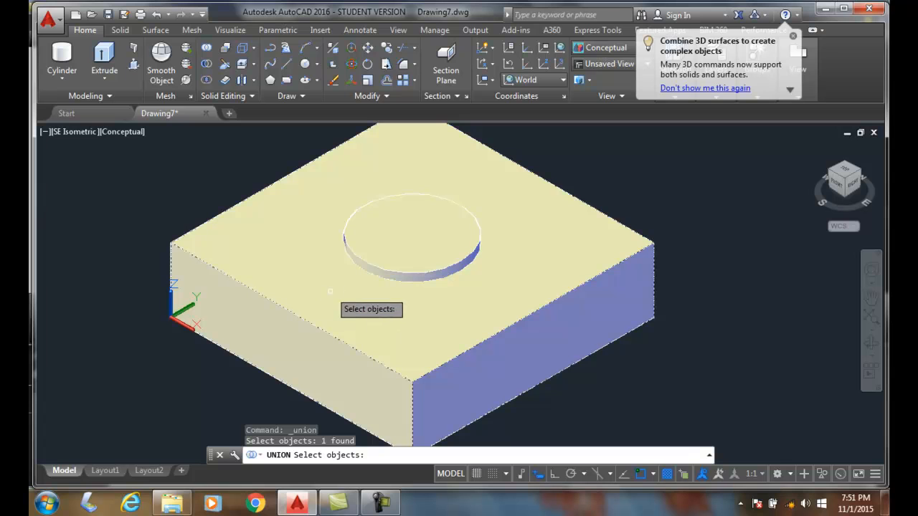
click(378, 267)
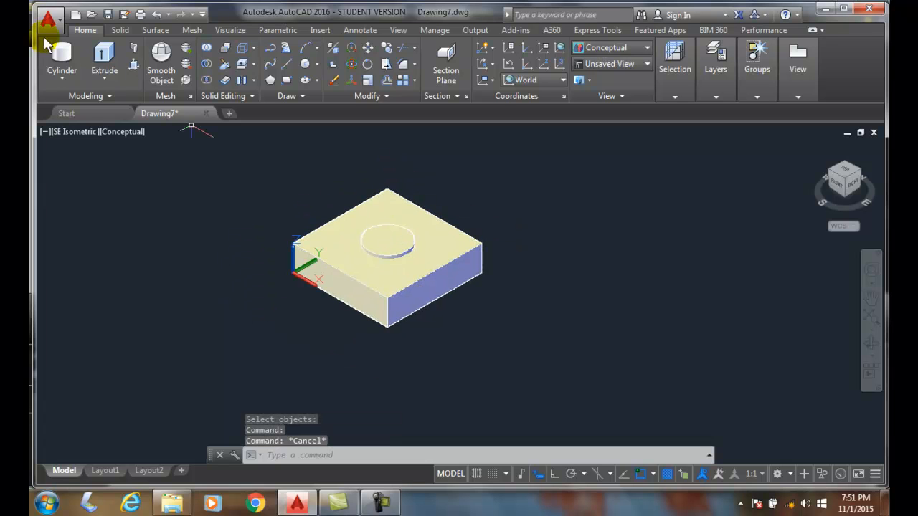
mouse_move(115, 117)
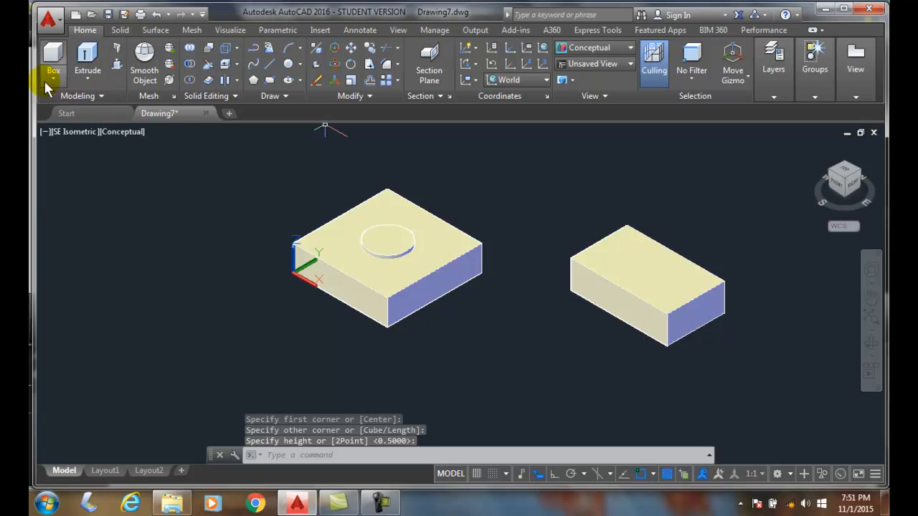
- Choose the Wedge solid tool to build a wedge on the second box
click(52, 84)
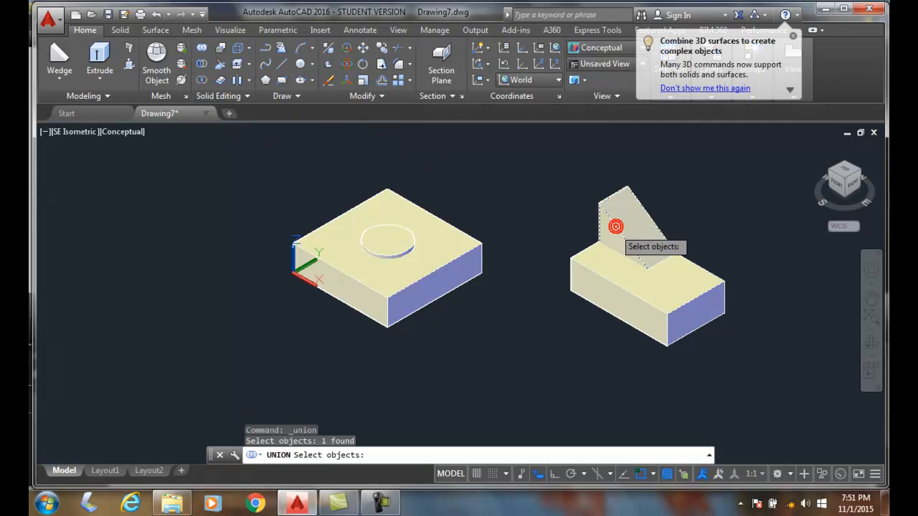
- Add the second box beneath the wedge to the union selection
click(613, 281)
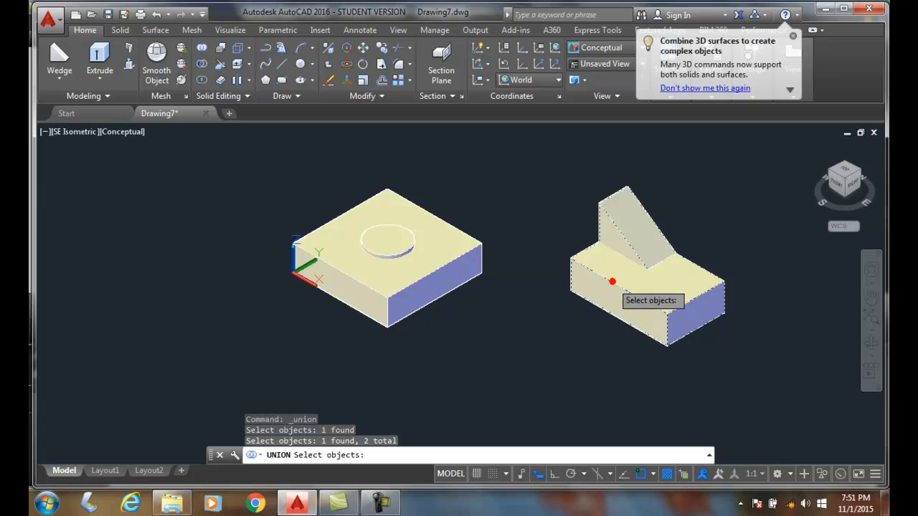